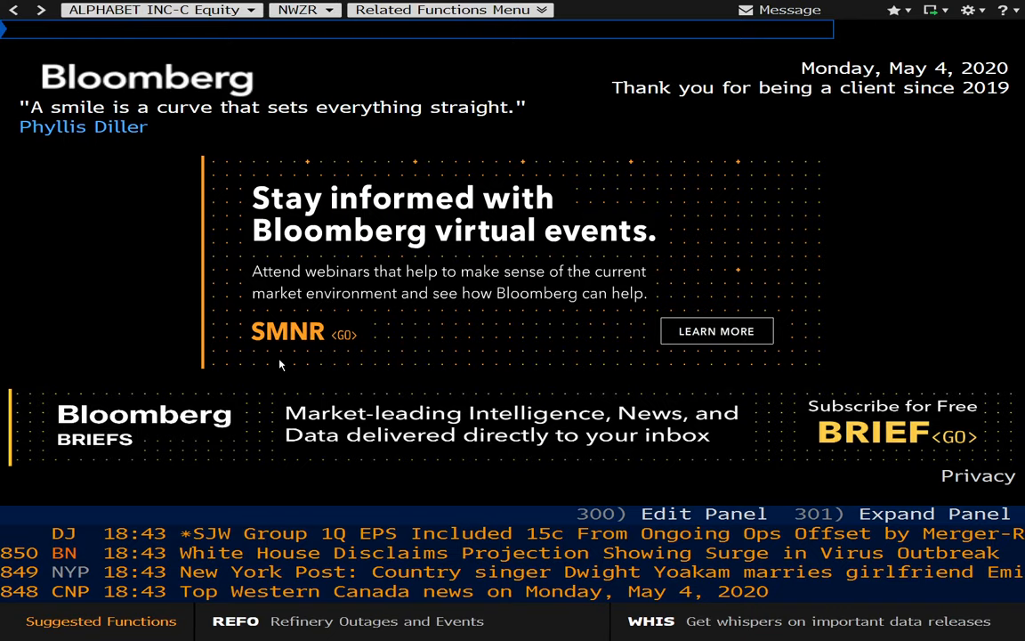
{"action": "mouse_move", "coordinate": [703, 378]}
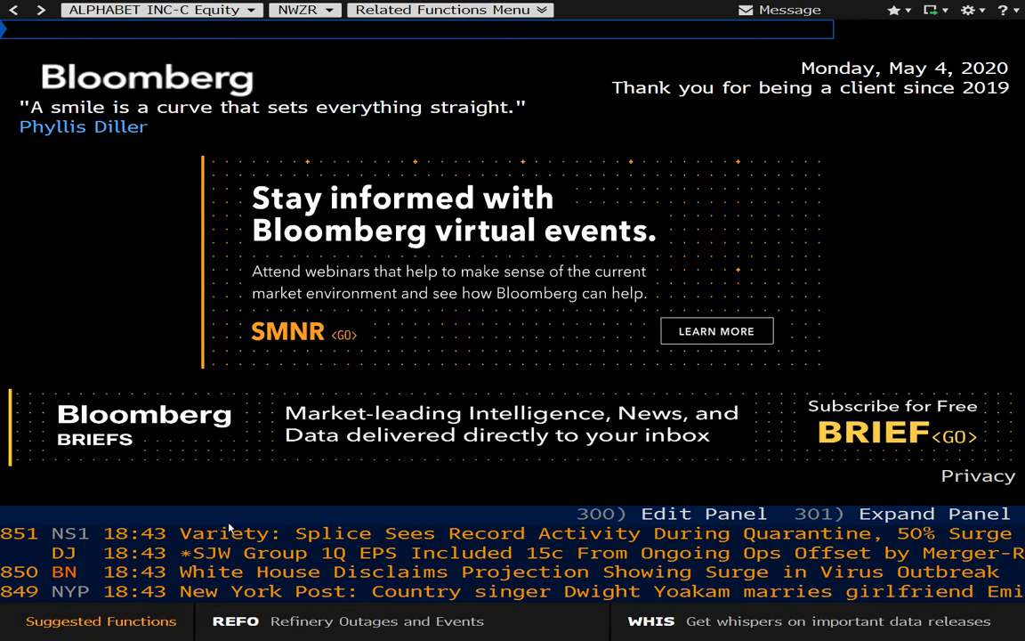
{"action": "mouse_move", "coordinate": [159, 245]}
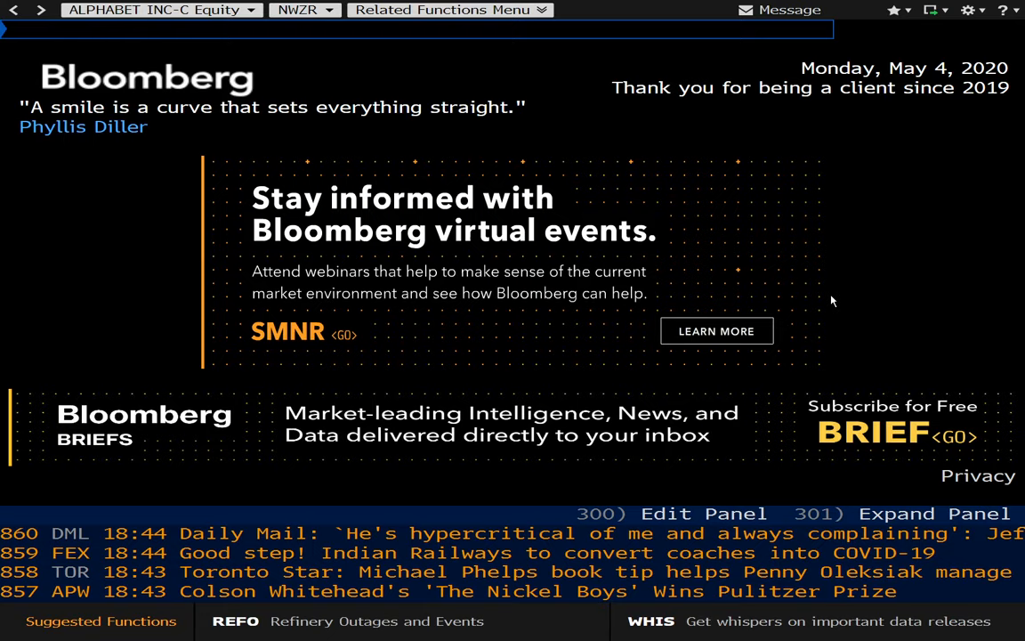
{"action": "mouse_move", "coordinate": [432, 379]}
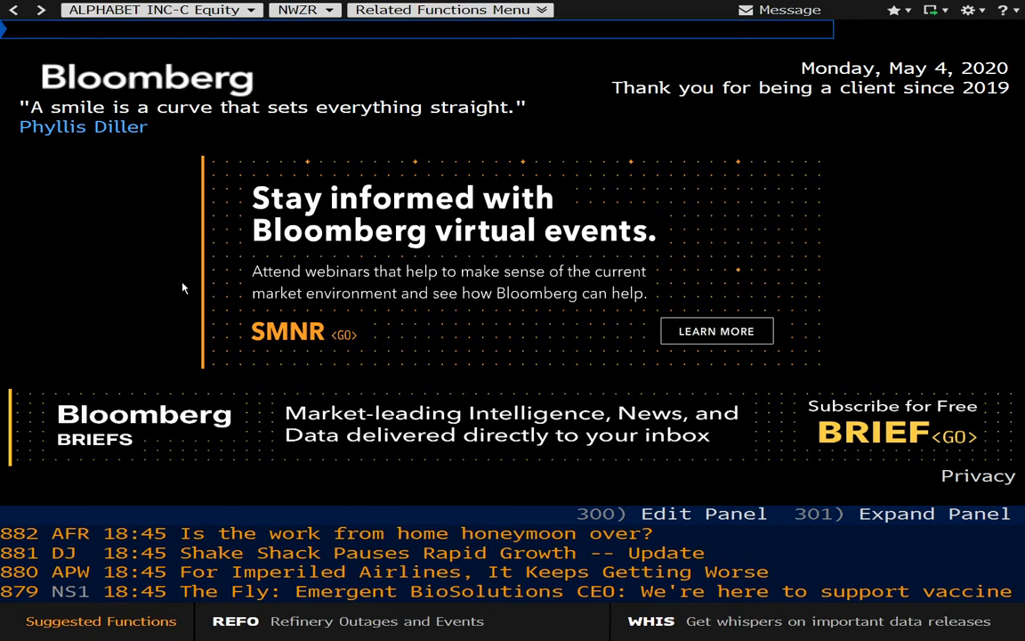
{"action": "mouse_move", "coordinate": [174, 187]}
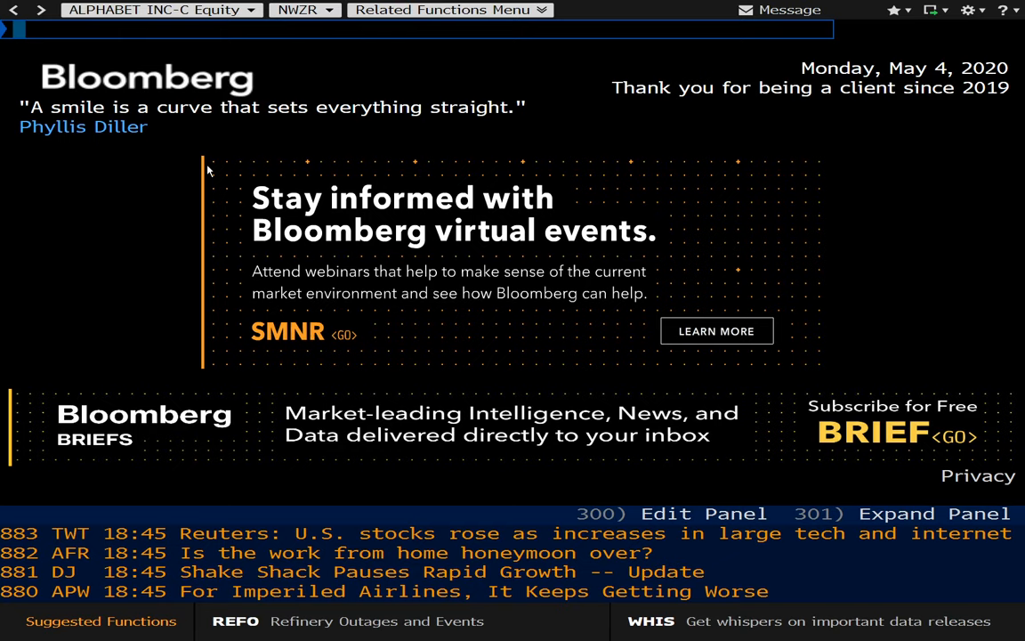
Enter BA US Equity DES to load Boeing's security description page
{"action": "type", "text": "BO"}
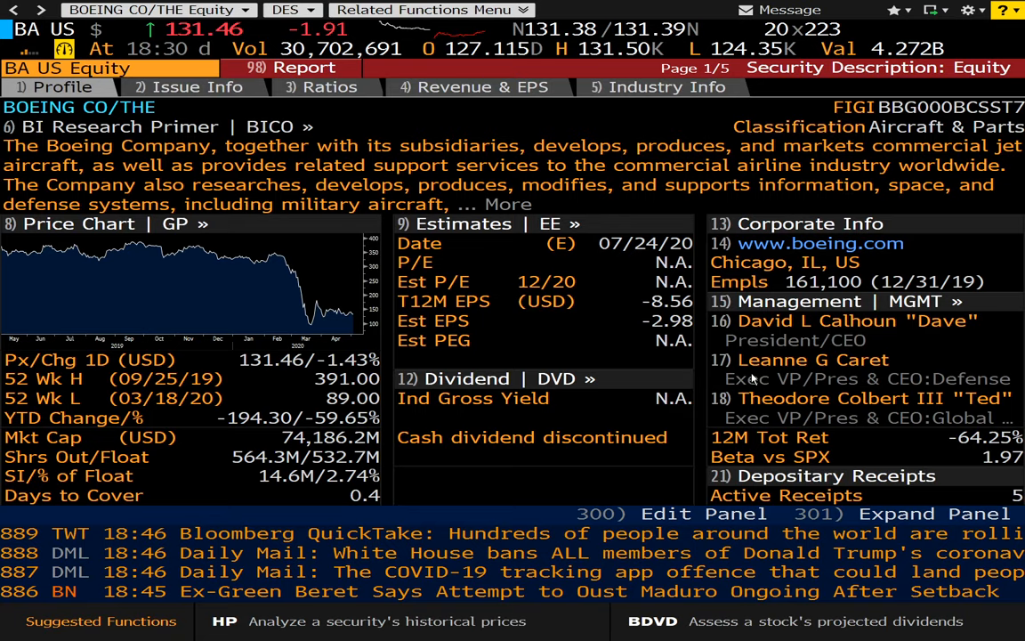
Browse Boeing's Ratios, Revenue & EPS, and Industry Info pages
{"action": "left_click", "coordinate": [329, 87]}
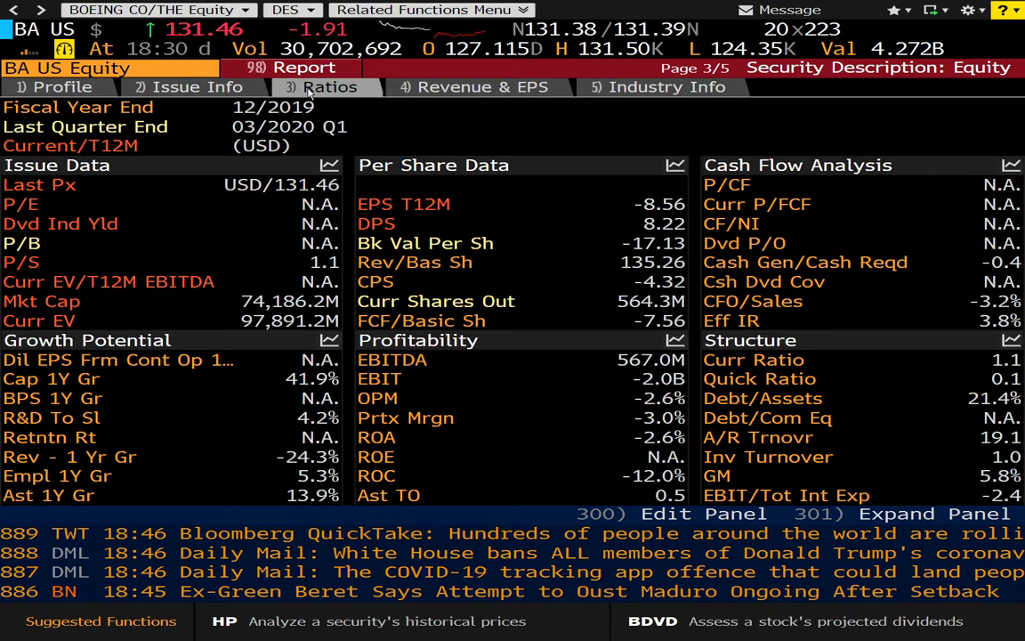
{"action": "left_click", "coordinate": [482, 87]}
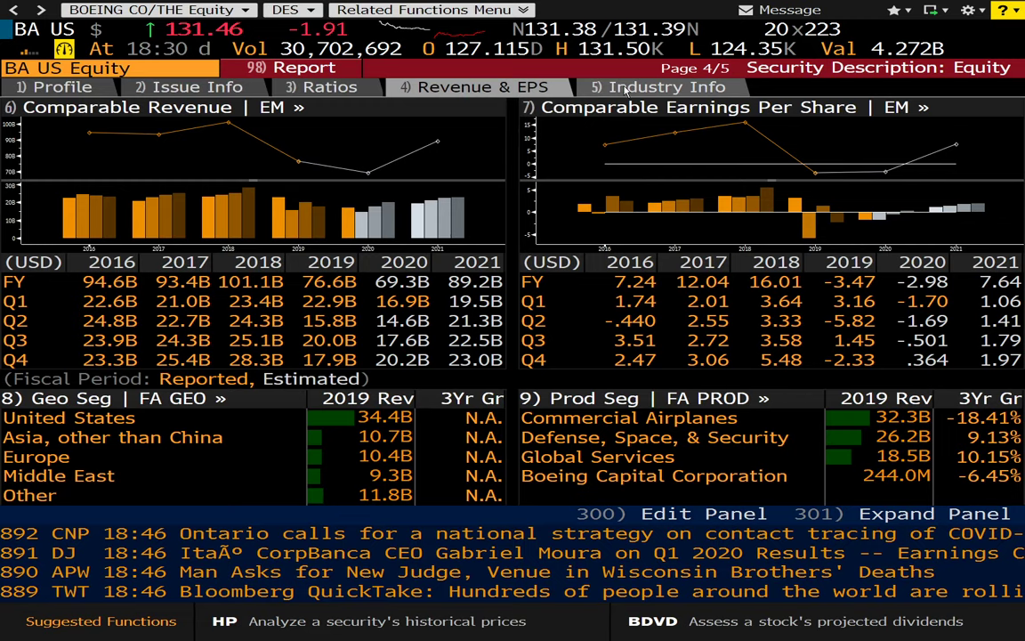
{"action": "left_click", "coordinate": [666, 87]}
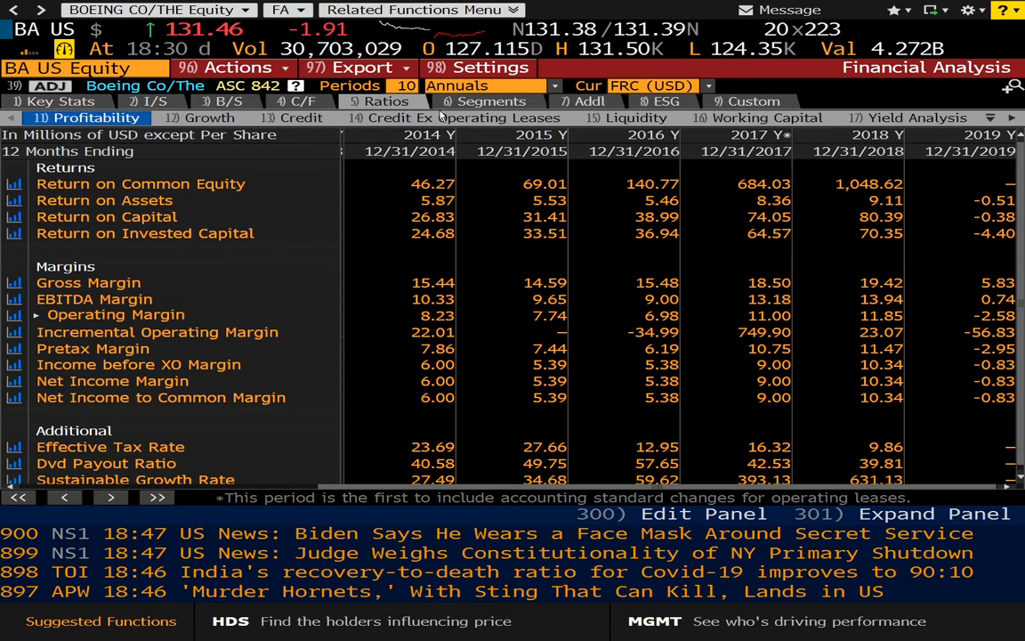
View Boeing's revenue by segment, then the ESG tab's disclosure scores and emissions
{"action": "left_click", "coordinate": [490, 101]}
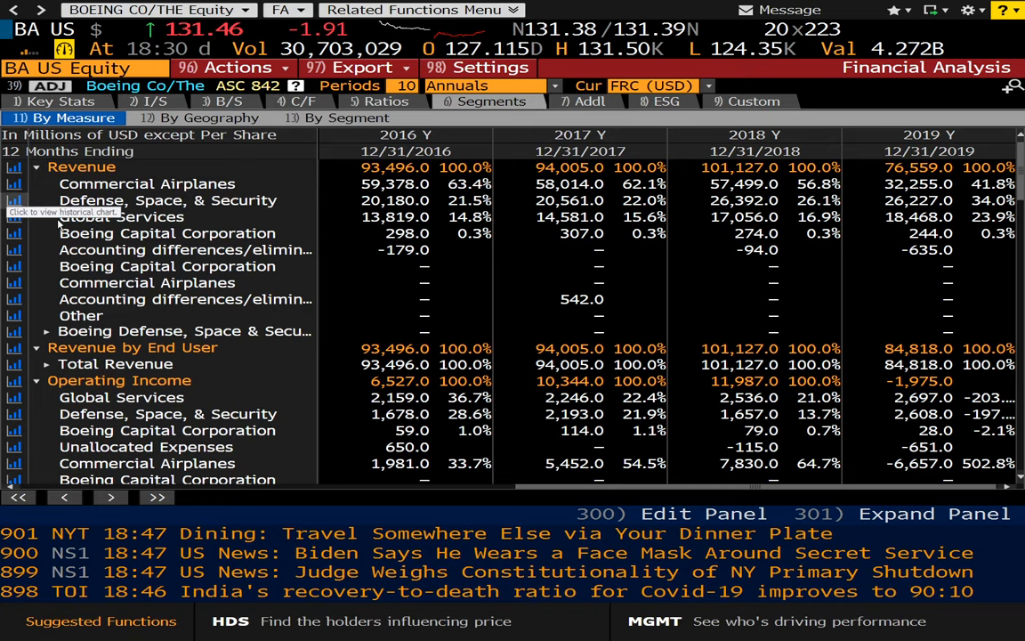
{"action": "mouse_move", "coordinate": [116, 192]}
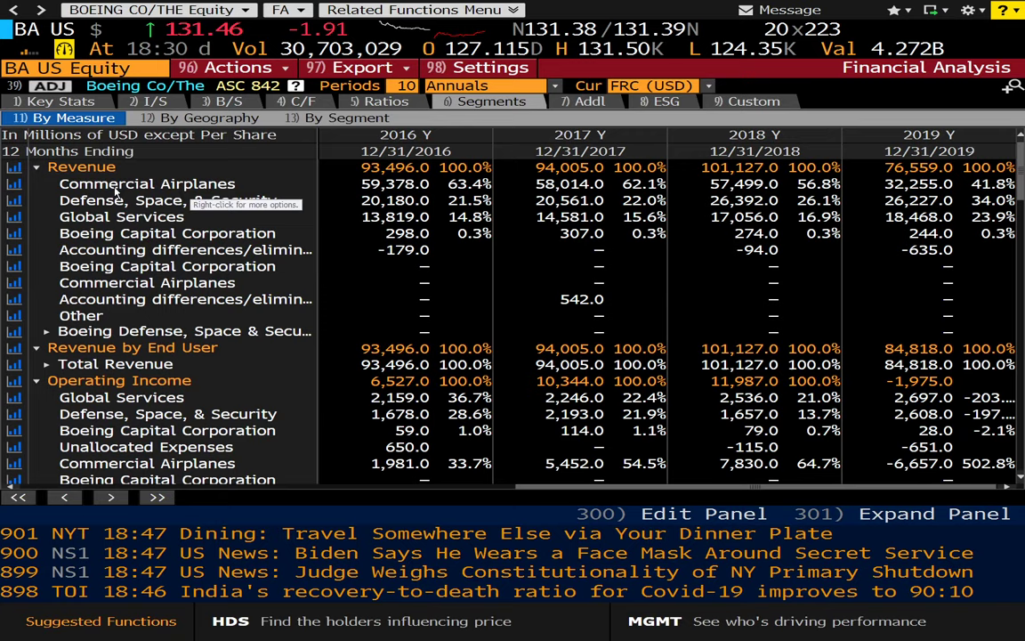
{"action": "mouse_move", "coordinate": [997, 190]}
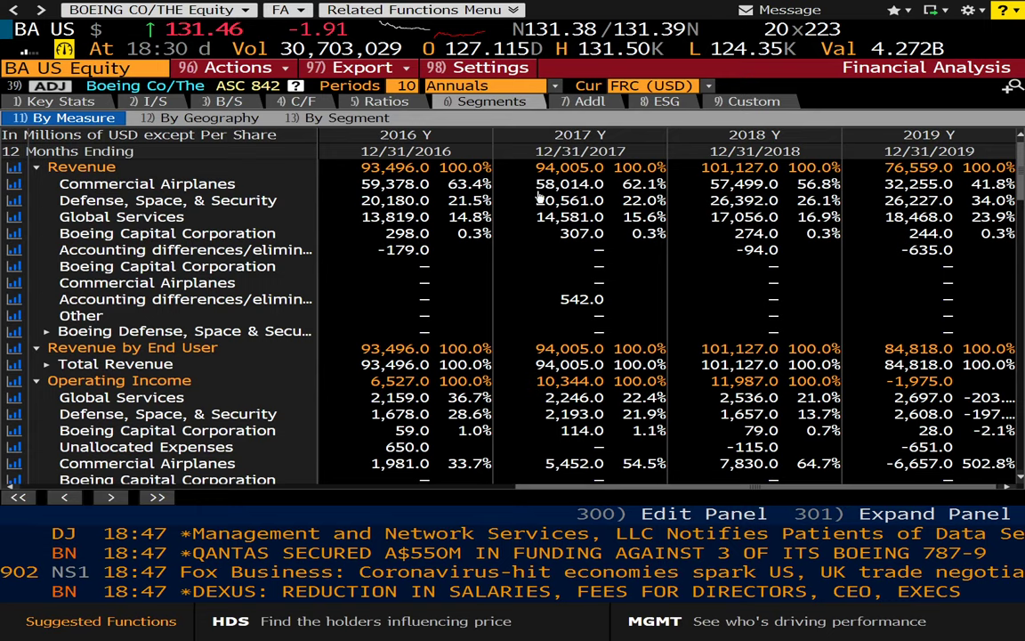
{"action": "mouse_move", "coordinate": [587, 100]}
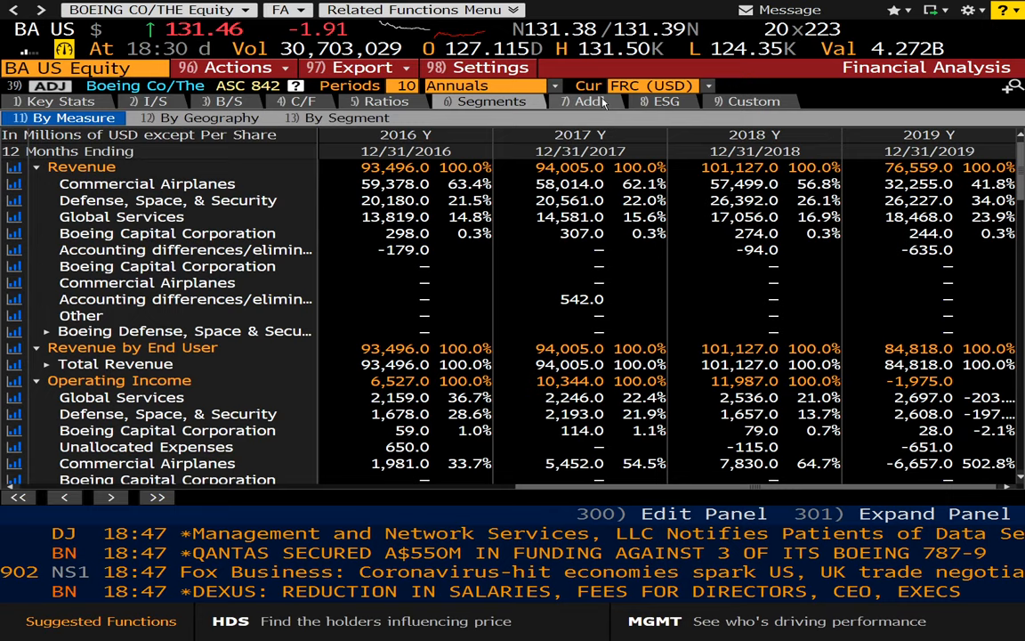
{"action": "left_click", "coordinate": [661, 101]}
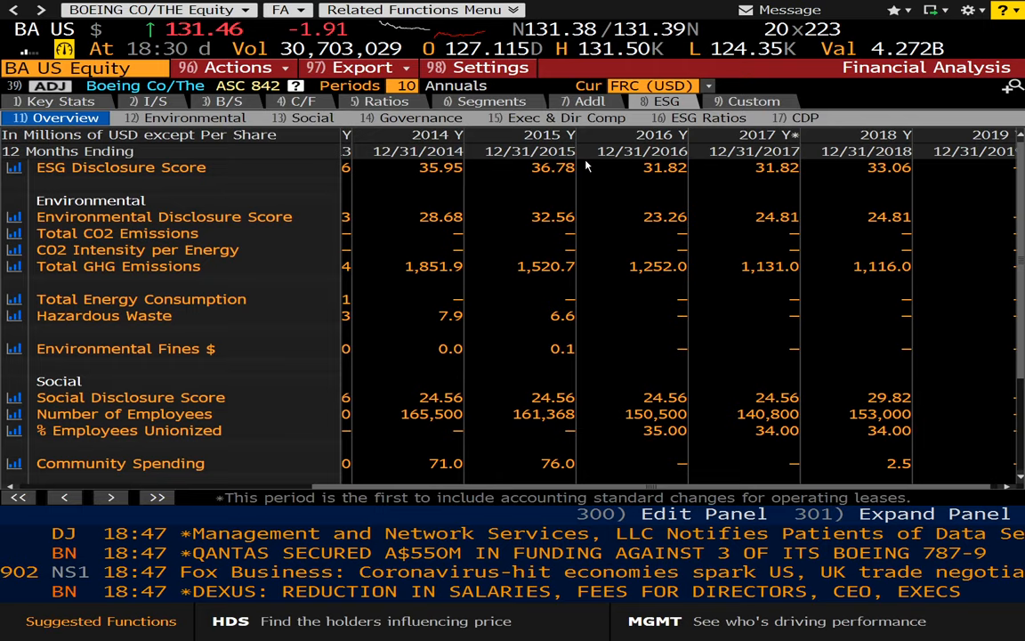
Show Boeing's ESG Social measures, including supply chain and gender pay rows
{"action": "left_click", "coordinate": [315, 117]}
{"action": "type", "text": "BA US Equity"}
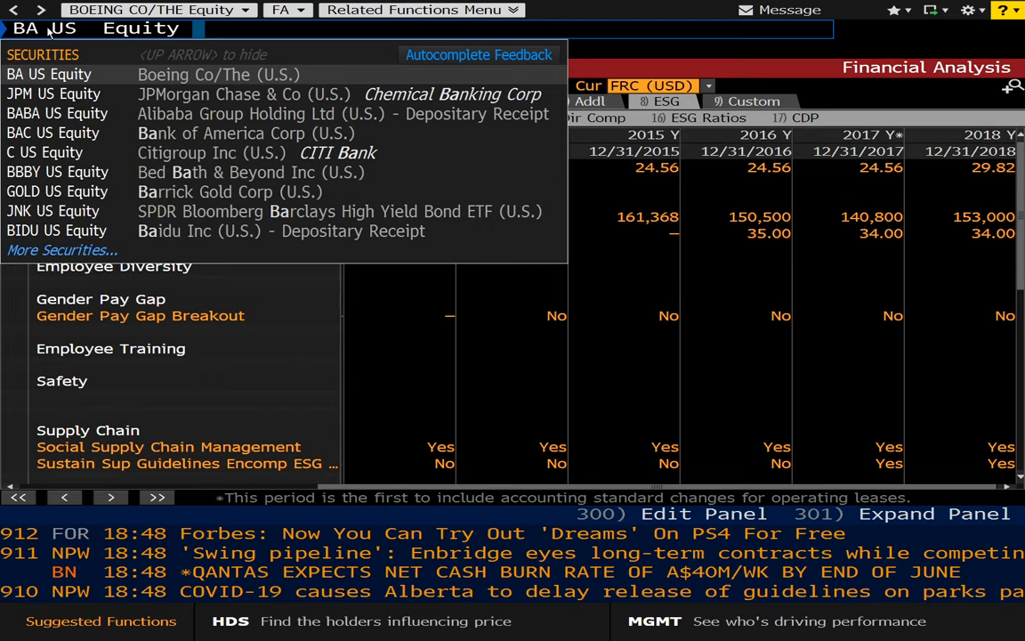
Pick BA US Equity from the suggested securities to reach its function menu
{"action": "left_click", "coordinate": [48, 74]}
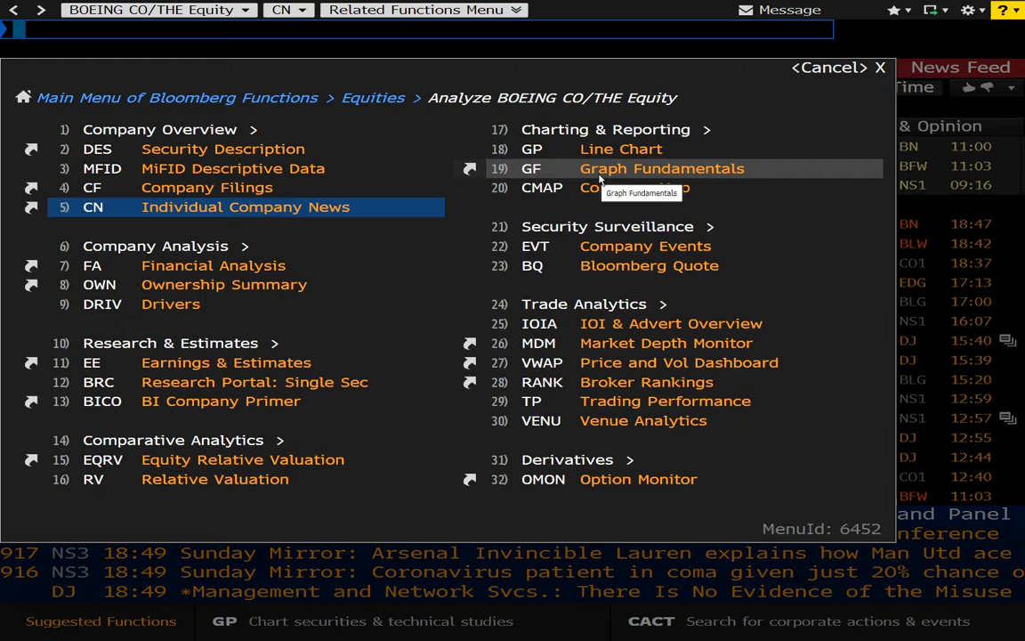
Choose MKTP Market Picture from Boeing's Charting & Reporting functions
{"action": "left_click", "coordinate": [614, 129]}
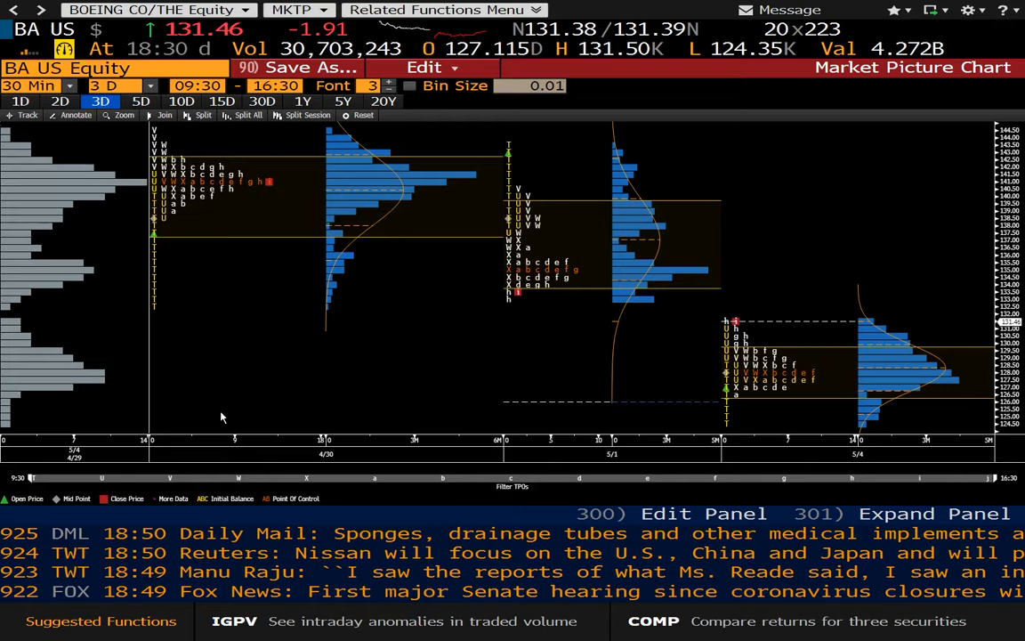
Open GIP Intraday Price Chart for Boeing from the related charting functions
{"action": "left_click", "coordinate": [443, 10]}
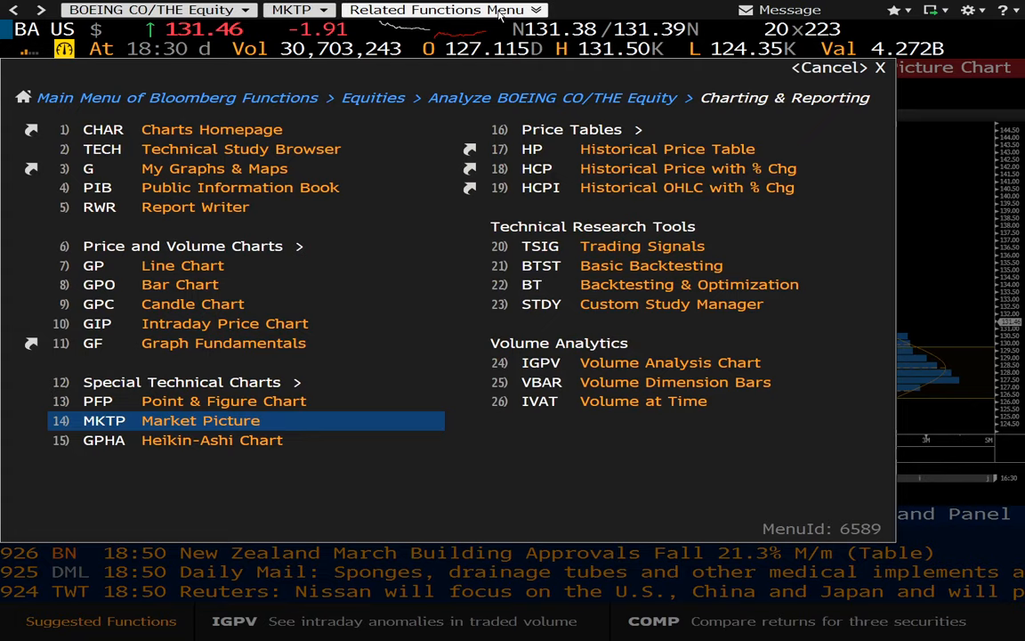
{"action": "mouse_move", "coordinate": [182, 265]}
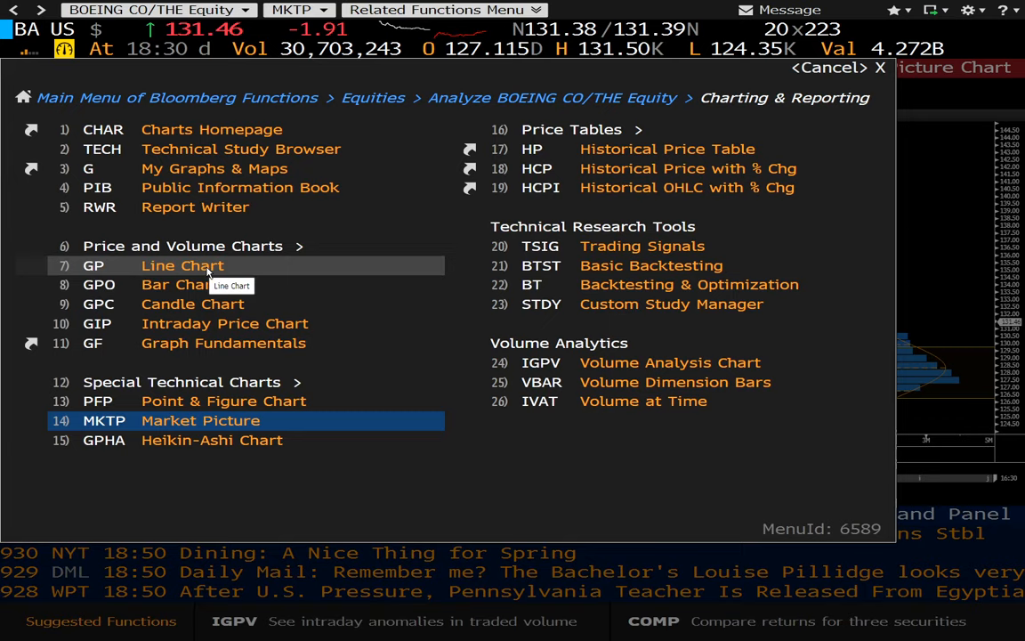
{"action": "left_click", "coordinate": [224, 323]}
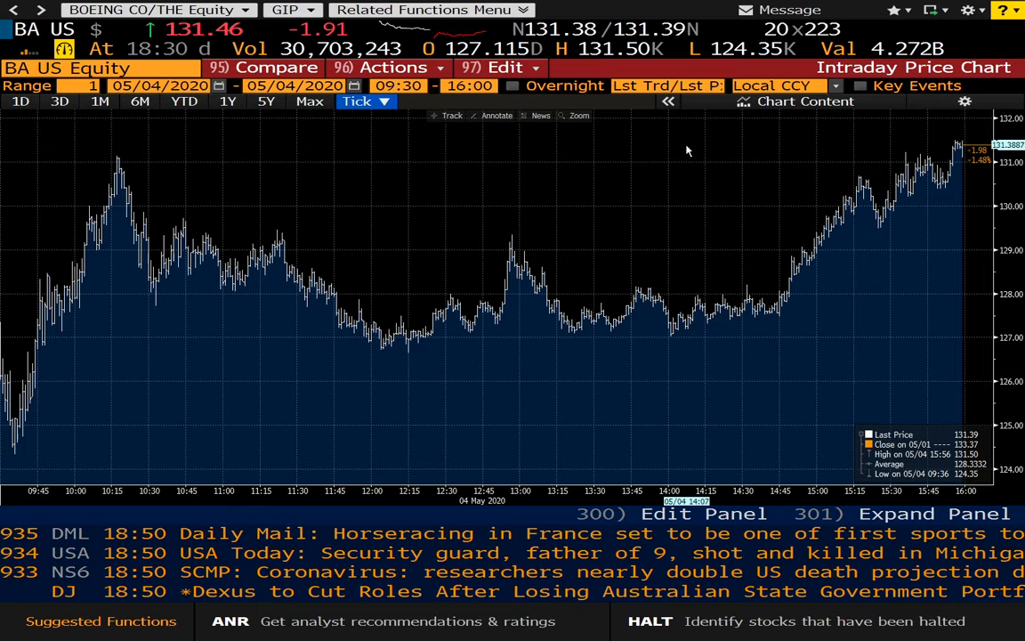
{"action": "mouse_move", "coordinate": [551, 237]}
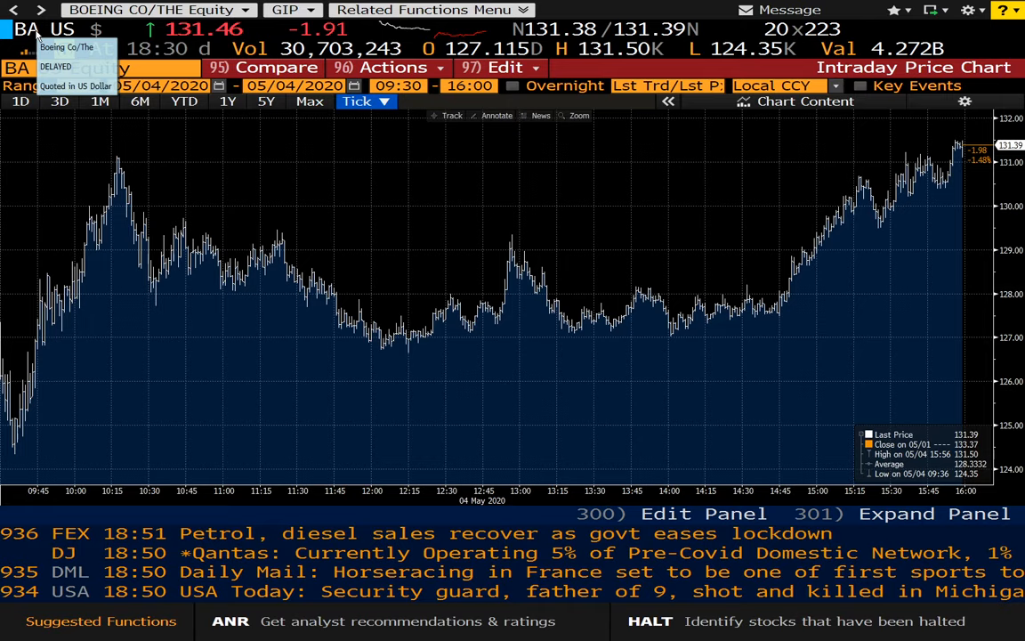
Enter SPLC in the command line to bring up Supply Chain Analysis
{"action": "type", "text": "SPLC"}
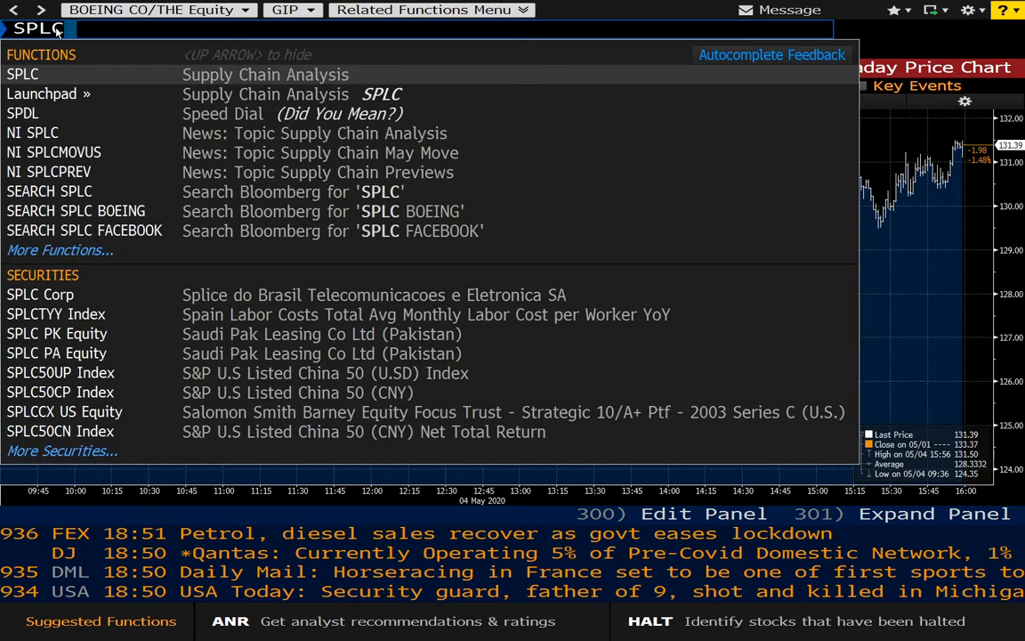